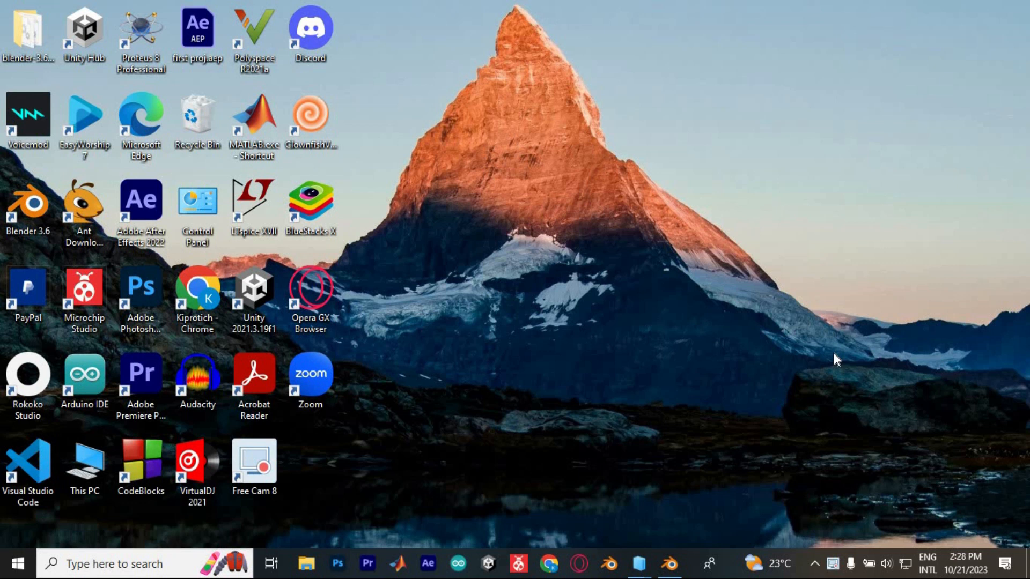
{"action": "mouse_move", "coordinate": [898, 575]}
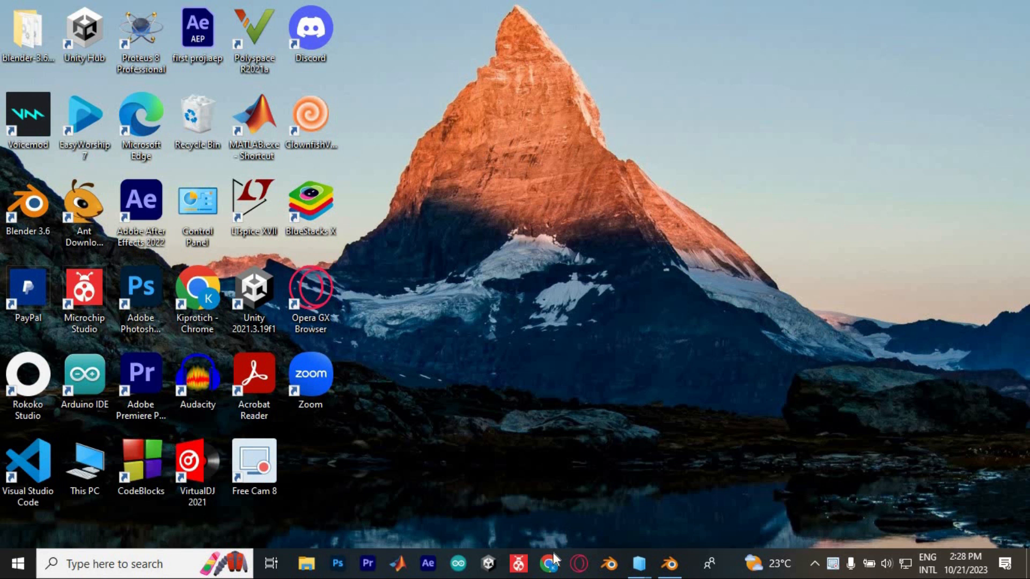
Launch Chrome and navigate to Spotify by entering 'spotify' in the address bar.
{"action": "left_click", "coordinate": [547, 563]}
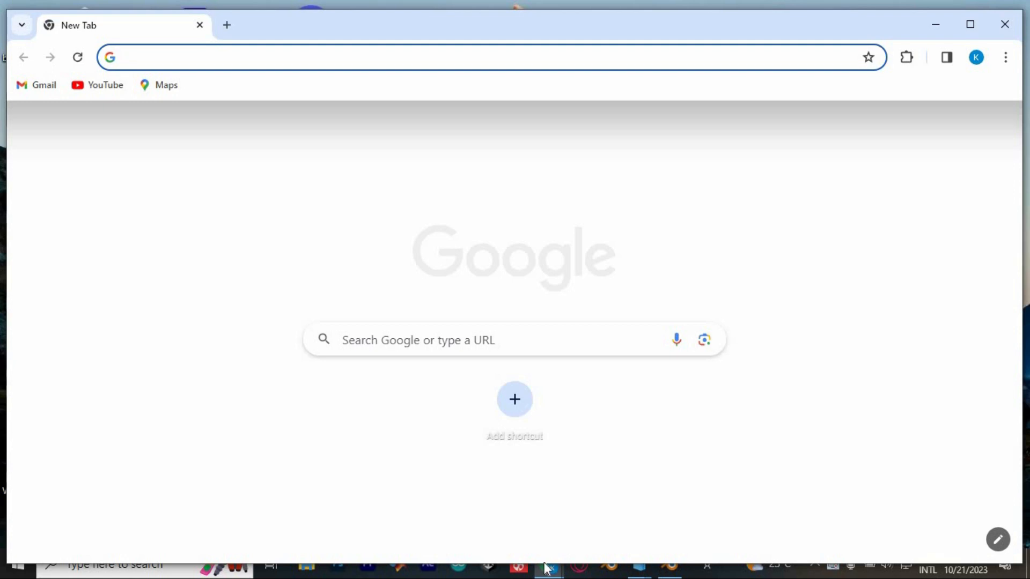
{"action": "type", "text": "spotify.com/?"}
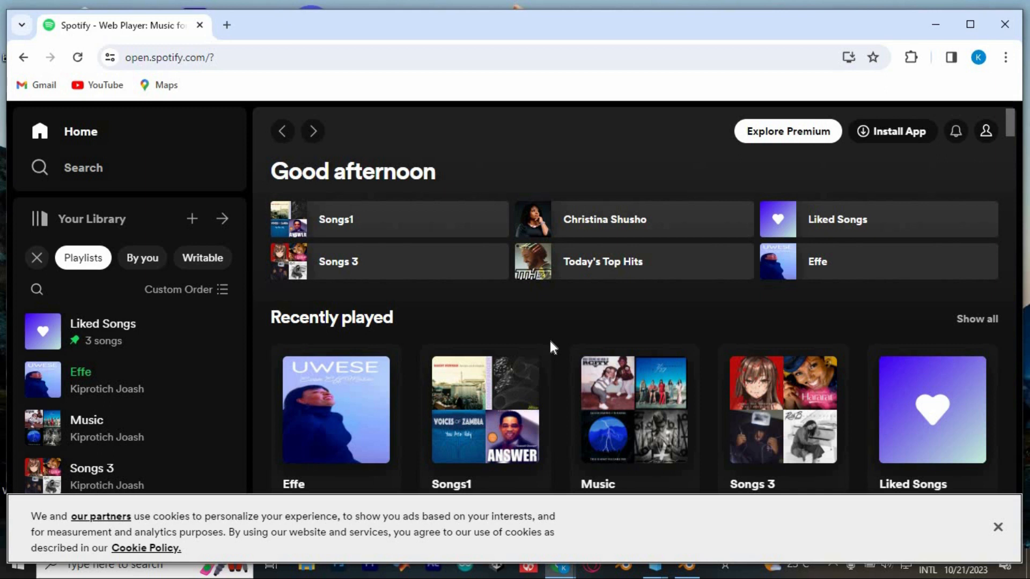
{"action": "scroll", "scroll_direction": "down", "scroll_amount": 3}
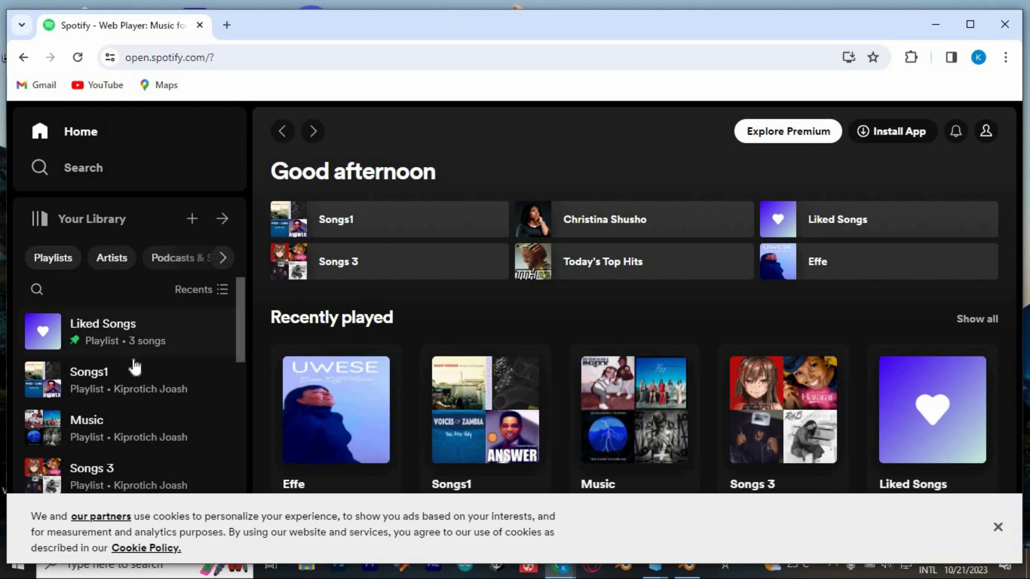
{"action": "left_click", "coordinate": [53, 258]}
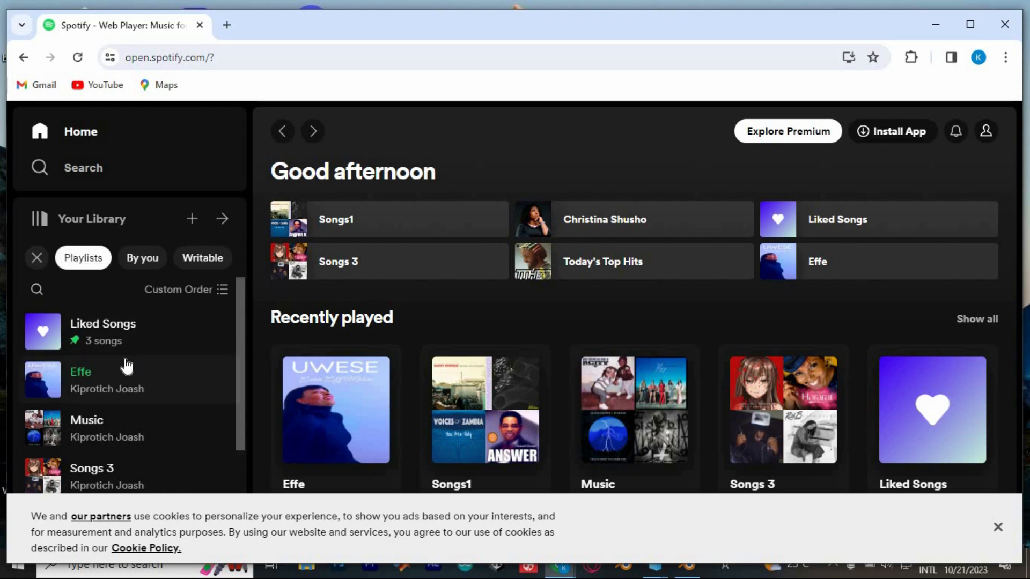
{"action": "mouse_move", "coordinate": [227, 295]}
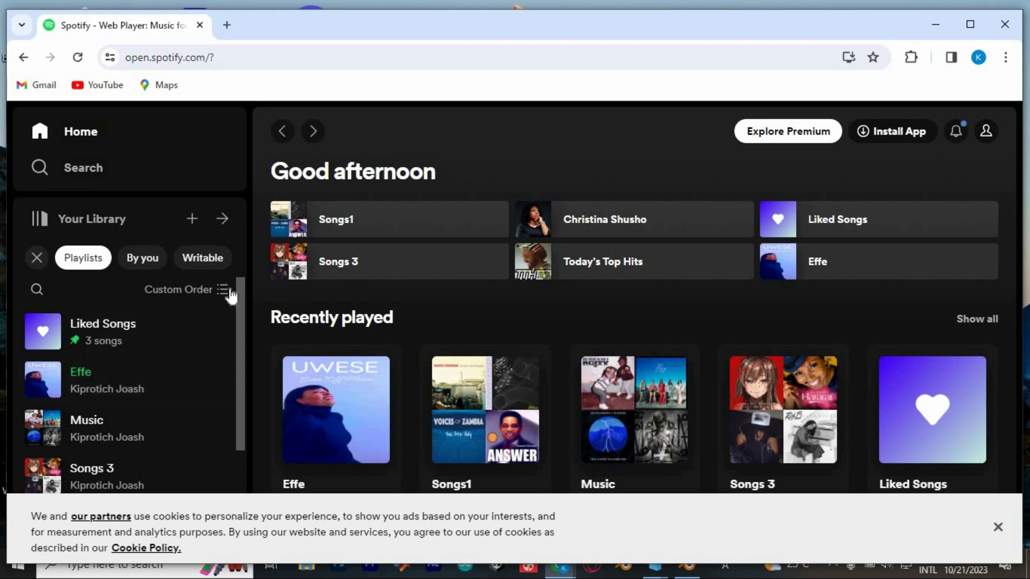
Sort Your Library by Recents, then Custom Order, and open the Effe playlist.
{"action": "left_click", "coordinate": [226, 290]}
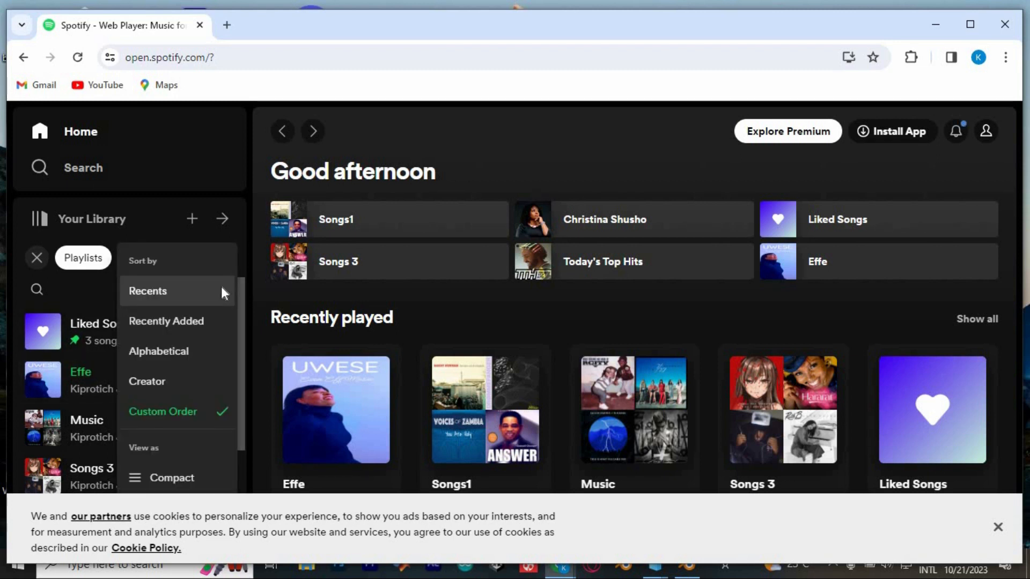
{"action": "mouse_move", "coordinate": [217, 310]}
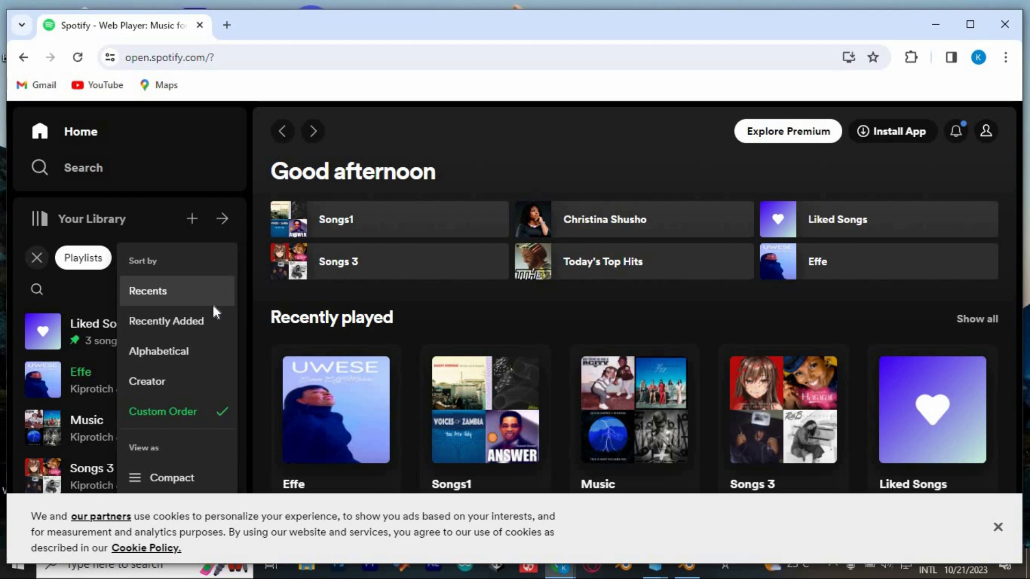
{"action": "left_click", "coordinate": [148, 291]}
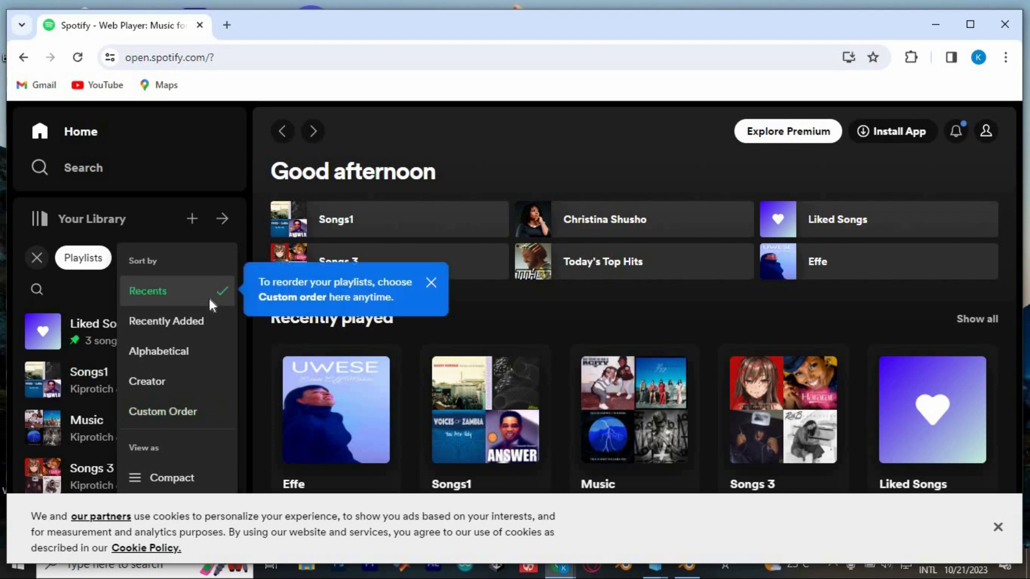
{"action": "mouse_move", "coordinate": [186, 367]}
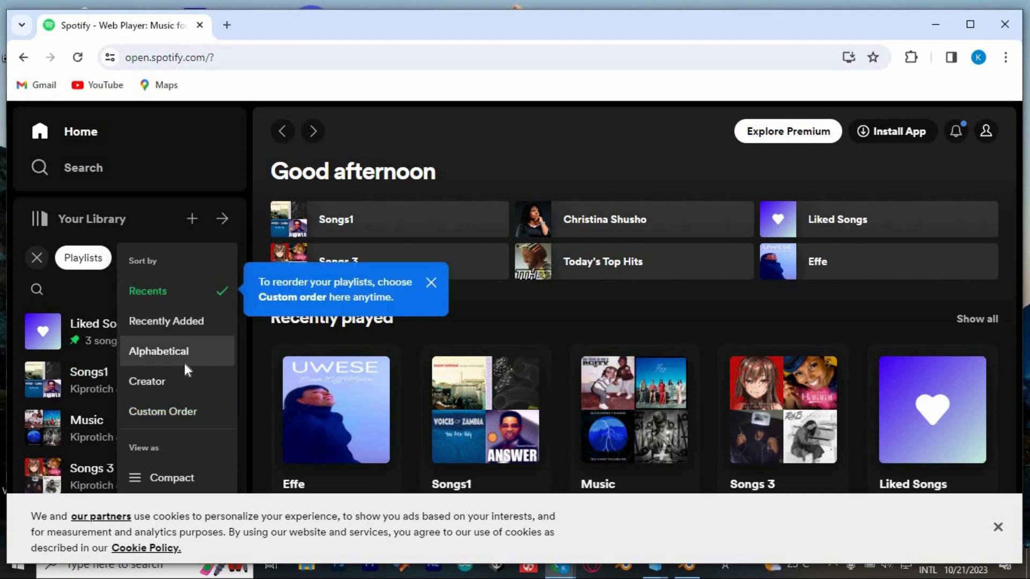
{"action": "mouse_move", "coordinate": [177, 411]}
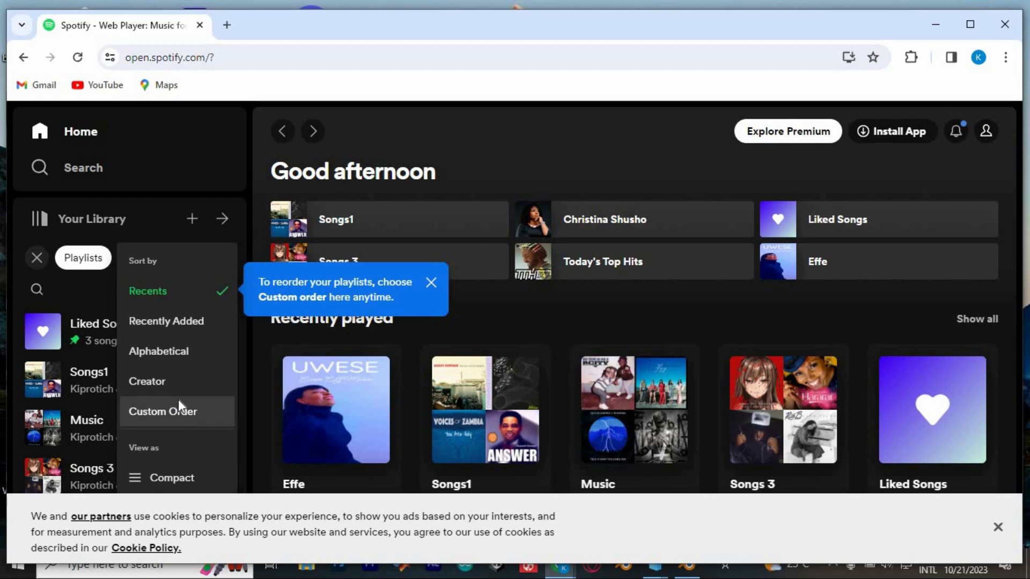
{"action": "mouse_move", "coordinate": [186, 411]}
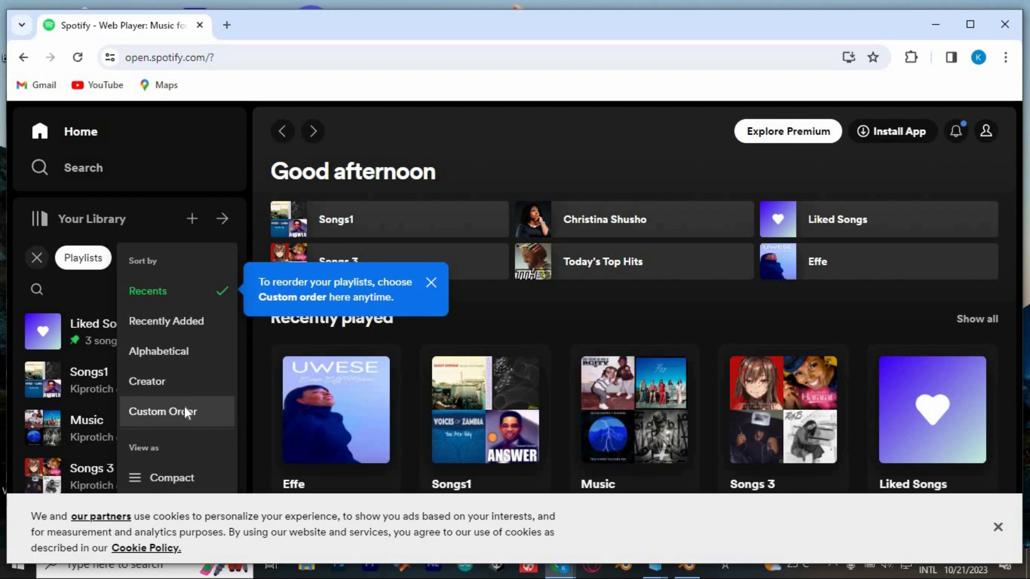
{"action": "left_click", "coordinate": [162, 411]}
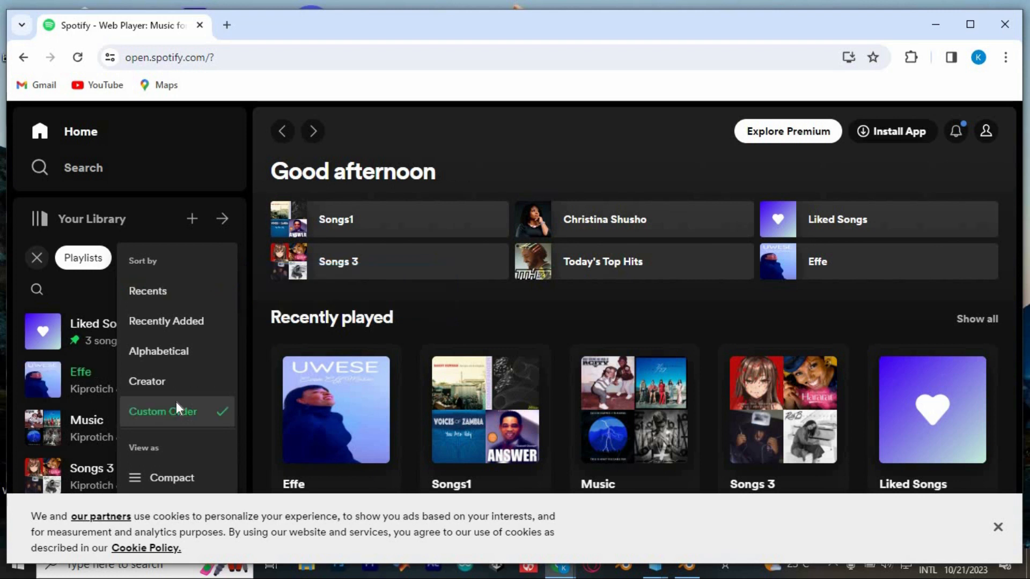
{"action": "left_click", "coordinate": [86, 380]}
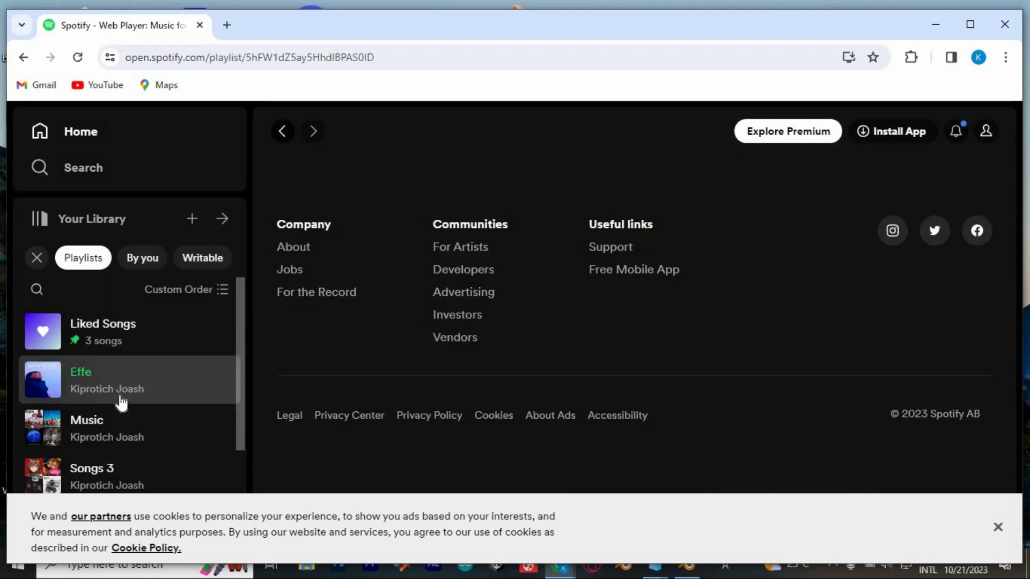